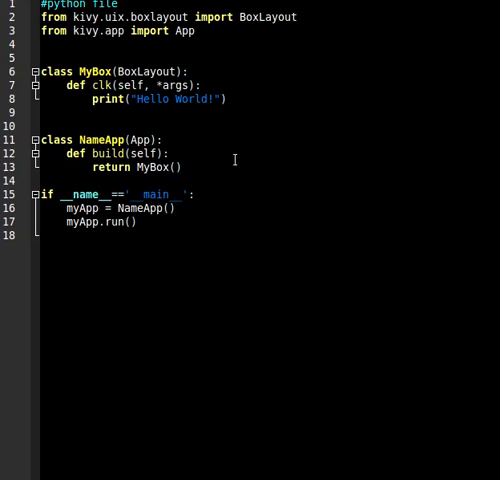
pyautogui.moveTo(236, 236)
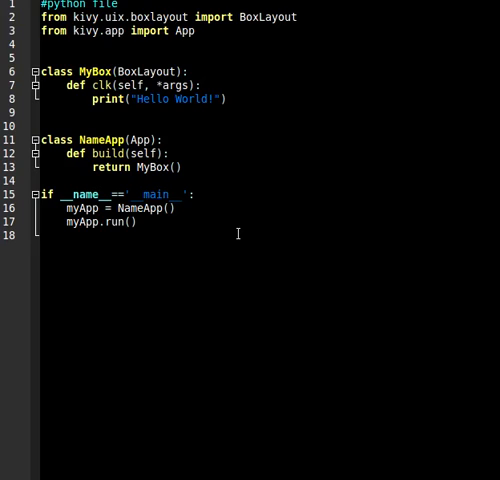
pyautogui.moveTo(232, 236)
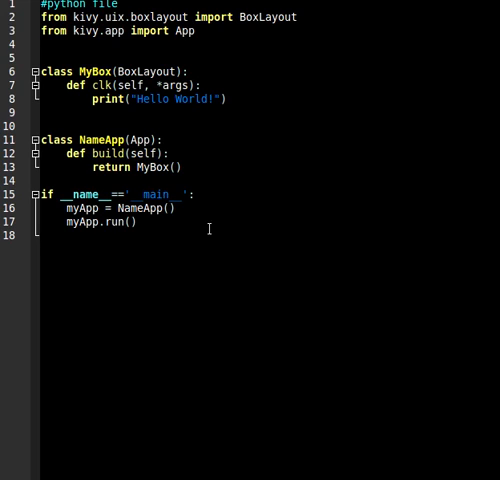
pyautogui.moveTo(288, 348)
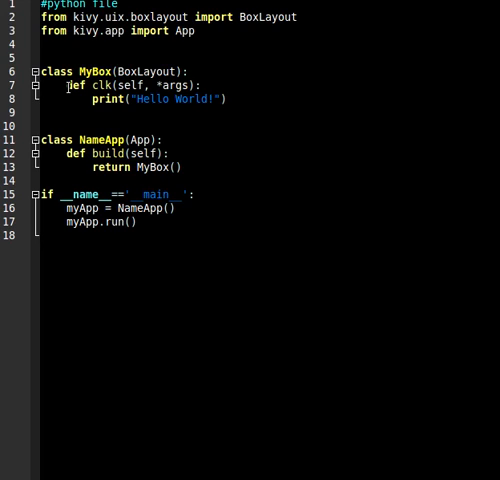
# - Switch the editor from the Python main file to the KV file defining the Hello button
pyautogui.click(104, 100)
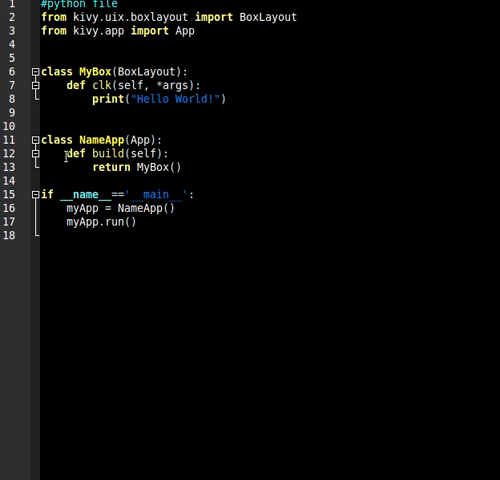
pyautogui.moveTo(148, 168)
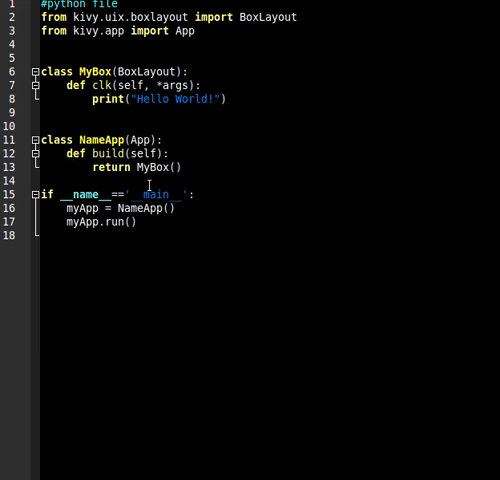
pyautogui.moveTo(228, 136)
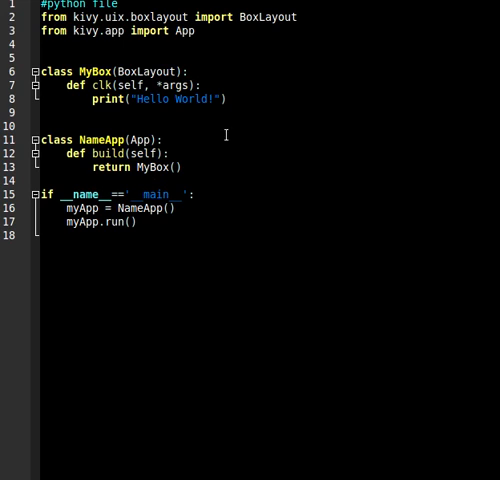
pyautogui.moveTo(196, 140)
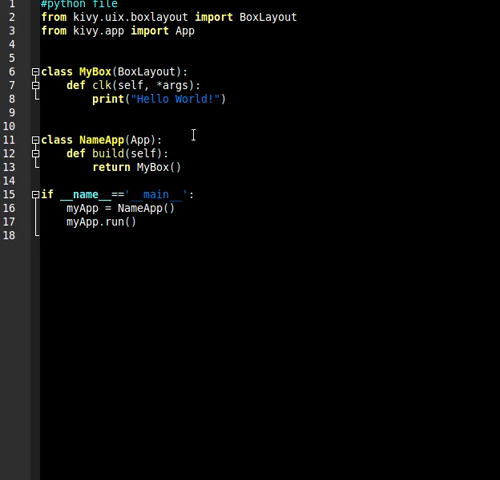
pyautogui.moveTo(62, 236)
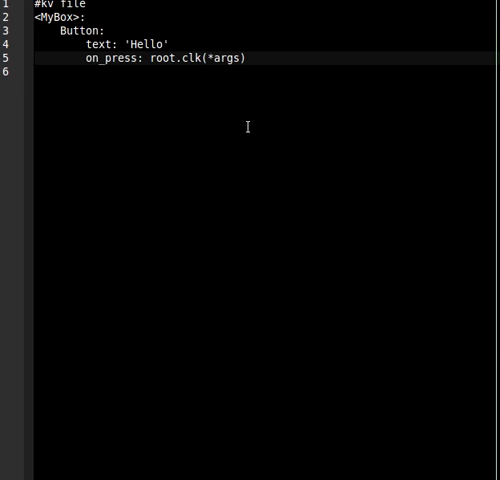
pyautogui.click(244, 56)
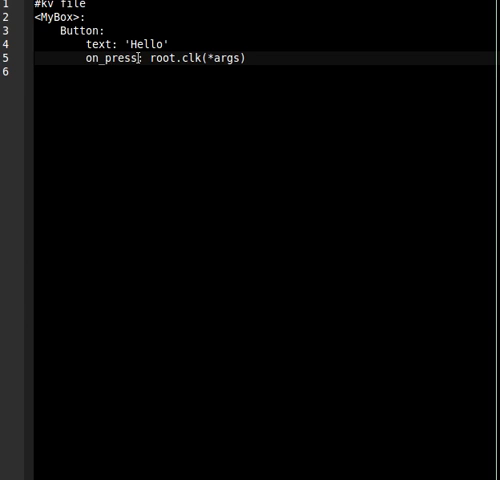
pyautogui.moveTo(136, 60)
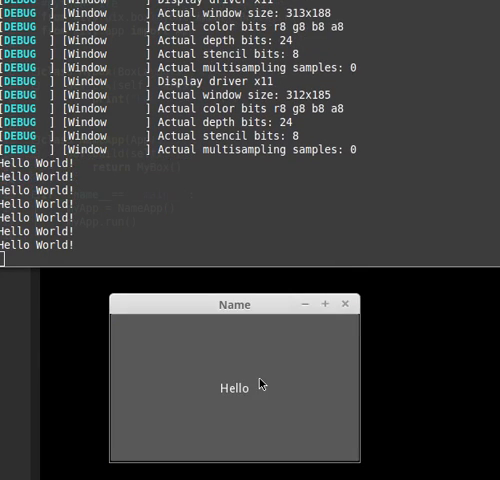
# - Scroll the terminal to follow the repeated 'Hello World!' output from the Hello button
pyautogui.scroll(-3)
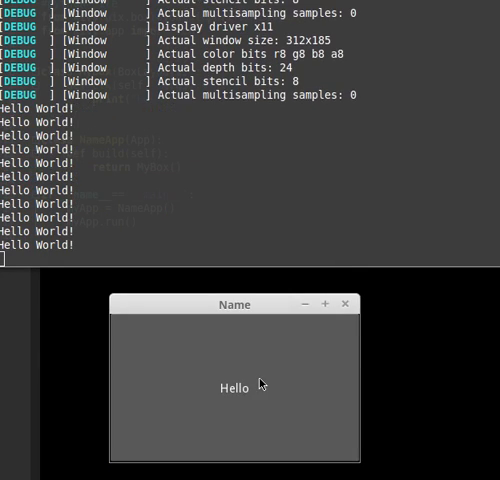